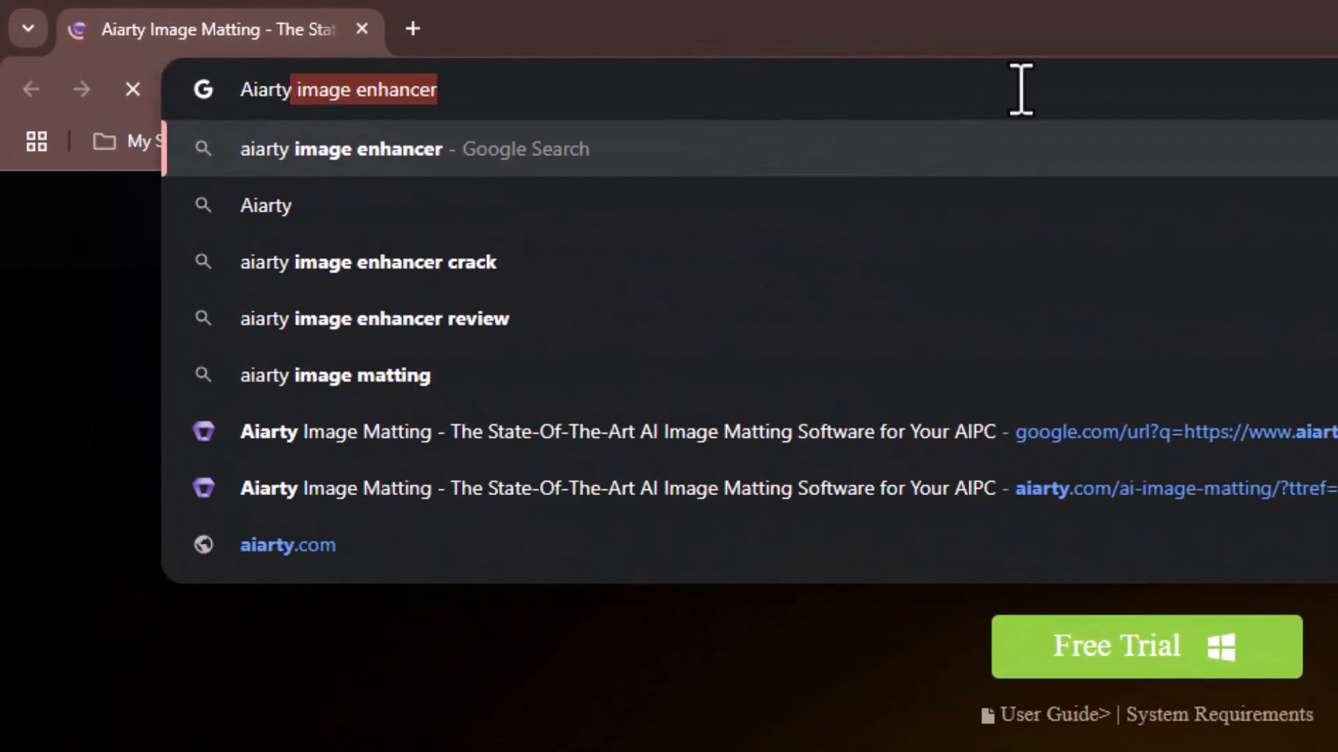
- Go to aiarty.com and scroll through the home page, then back to the top
{"action": "left_click", "coordinate": [287, 545]}
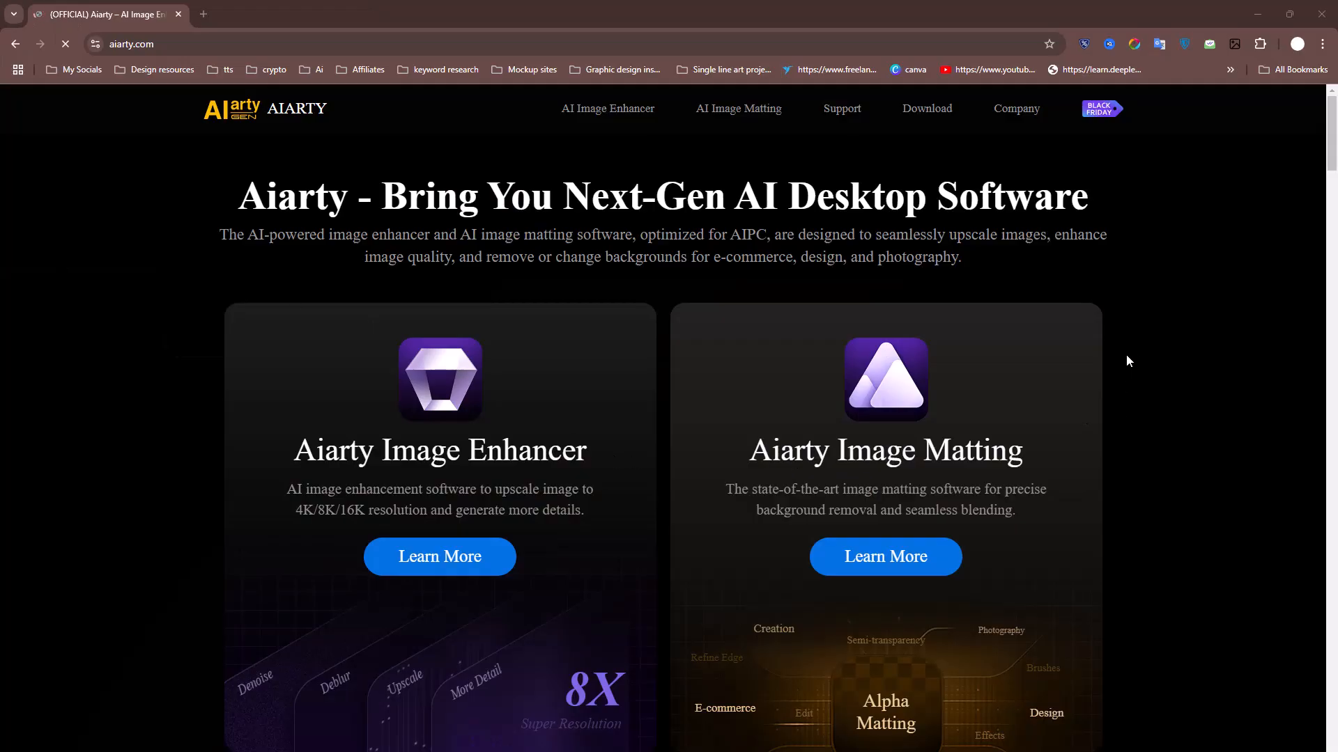
{"action": "scroll", "scroll_direction": "down", "scroll_amount": 3}
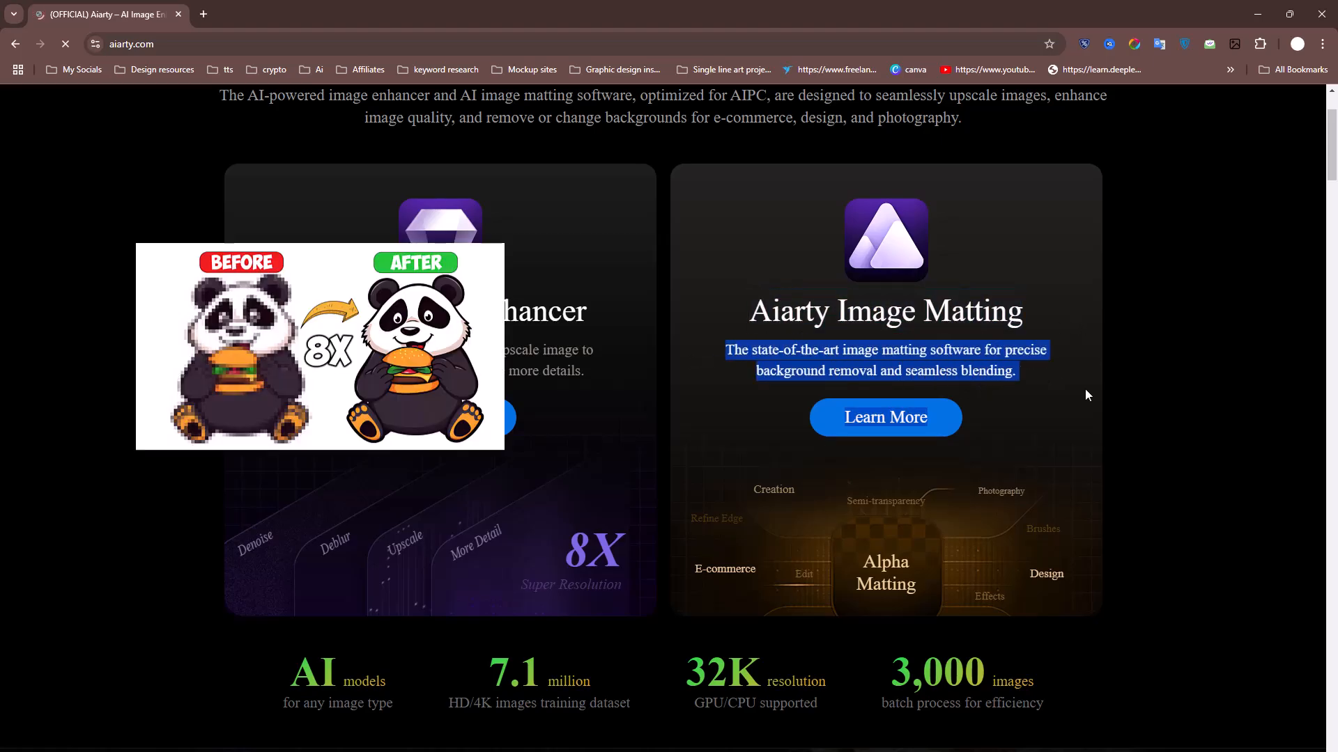
{"action": "scroll", "scroll_direction": "down", "scroll_amount": 3}
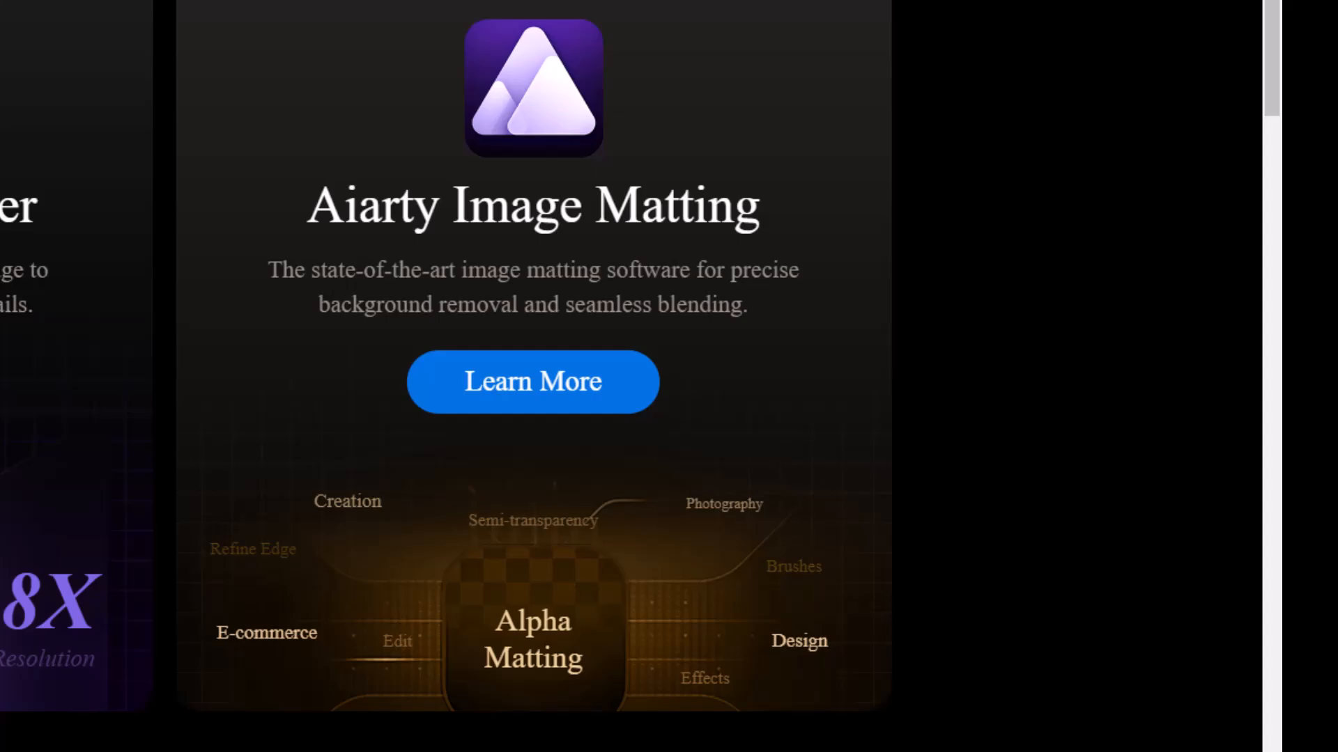
{"action": "scroll", "scroll_direction": "down", "scroll_amount": 3}
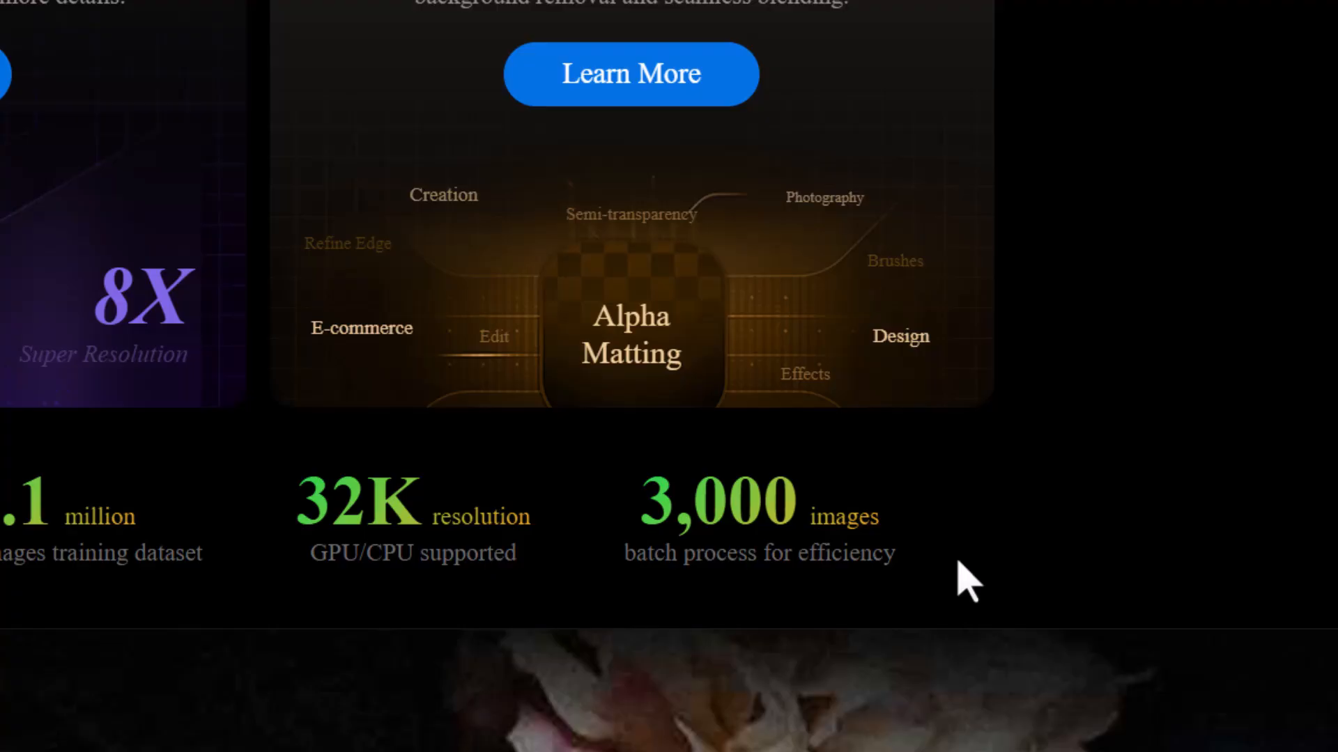
{"action": "scroll", "scroll_direction": "up", "scroll_amount": 3}
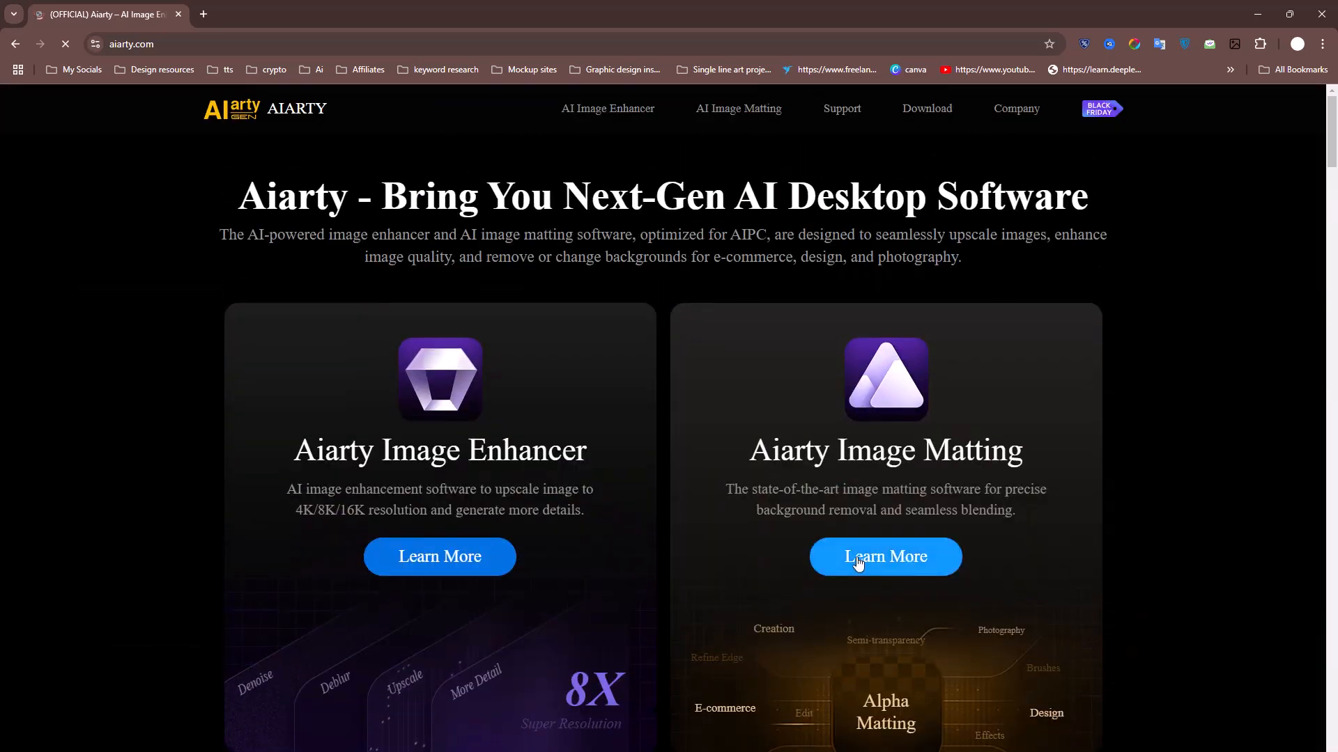
- Open the Aiarty Image Matting product page via Learn More and scroll through it
{"action": "left_click", "coordinate": [885, 556]}
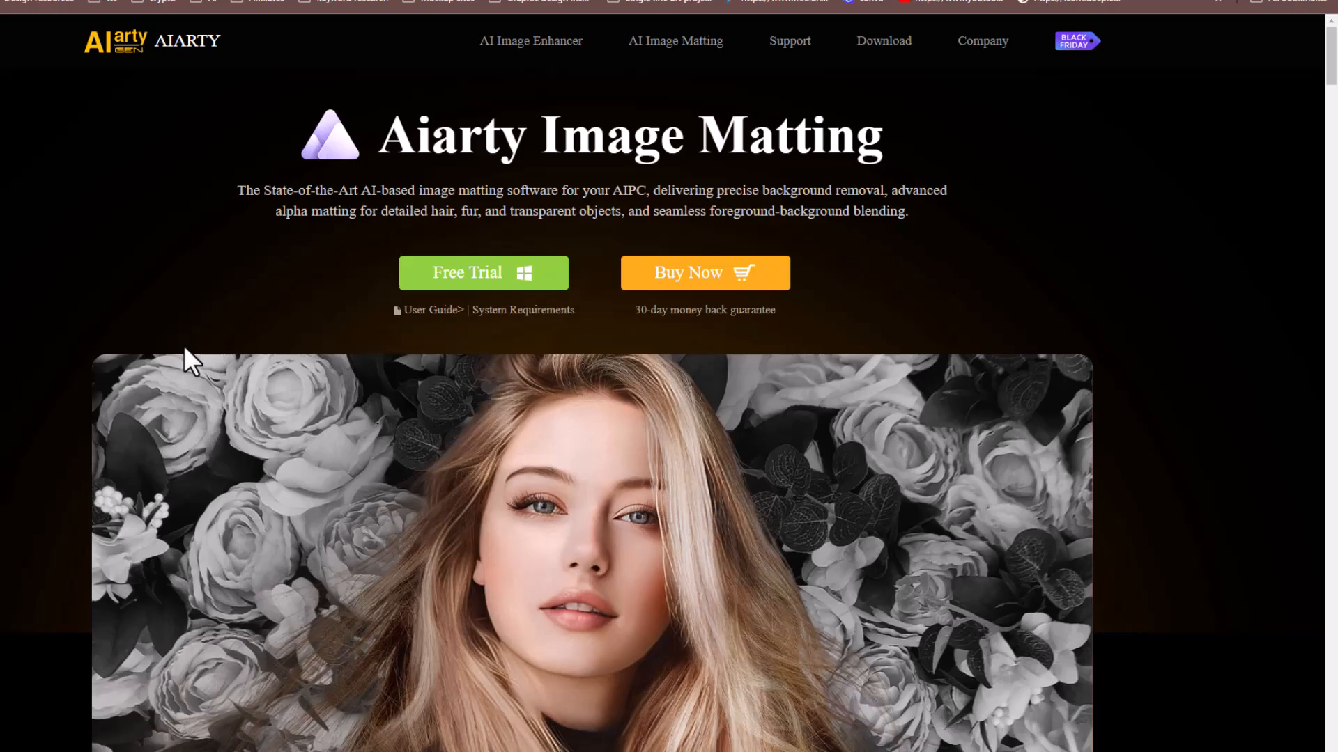
{"action": "scroll", "scroll_direction": "down", "scroll_amount": 3}
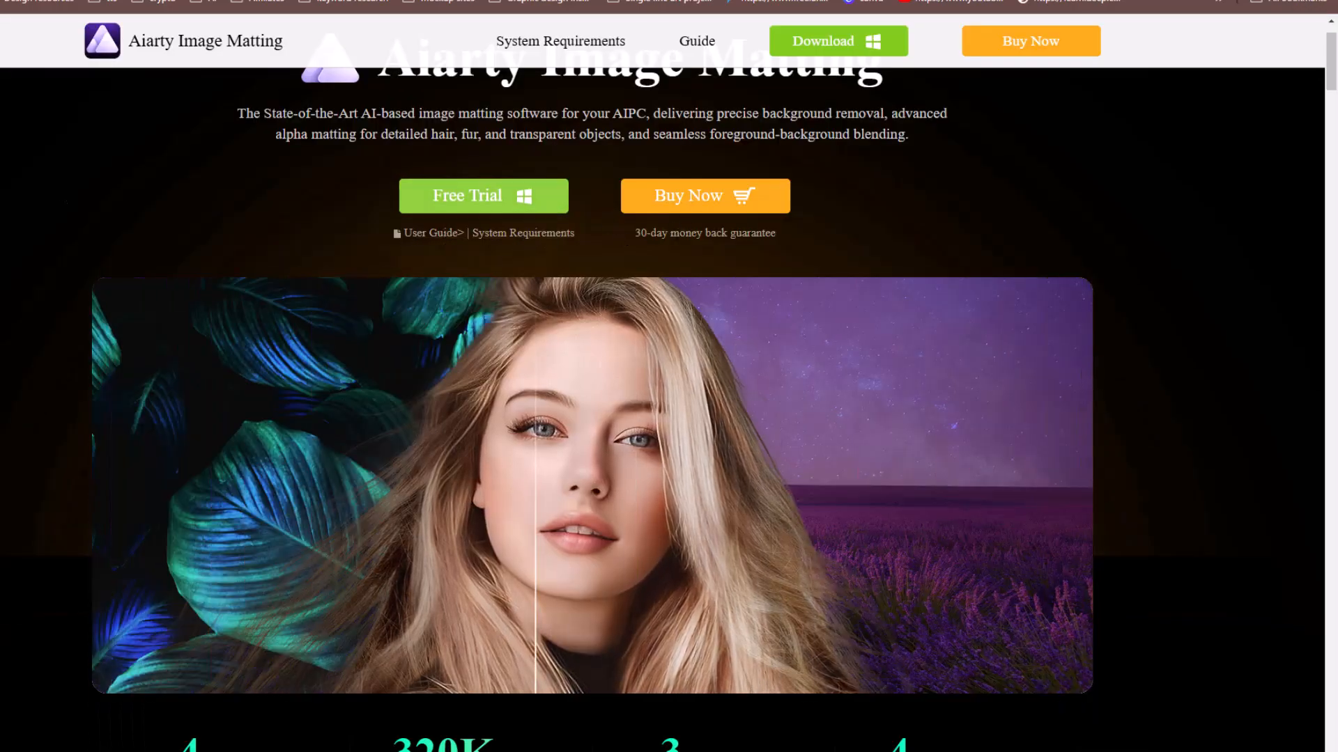
{"action": "scroll", "scroll_direction": "down", "scroll_amount": 3}
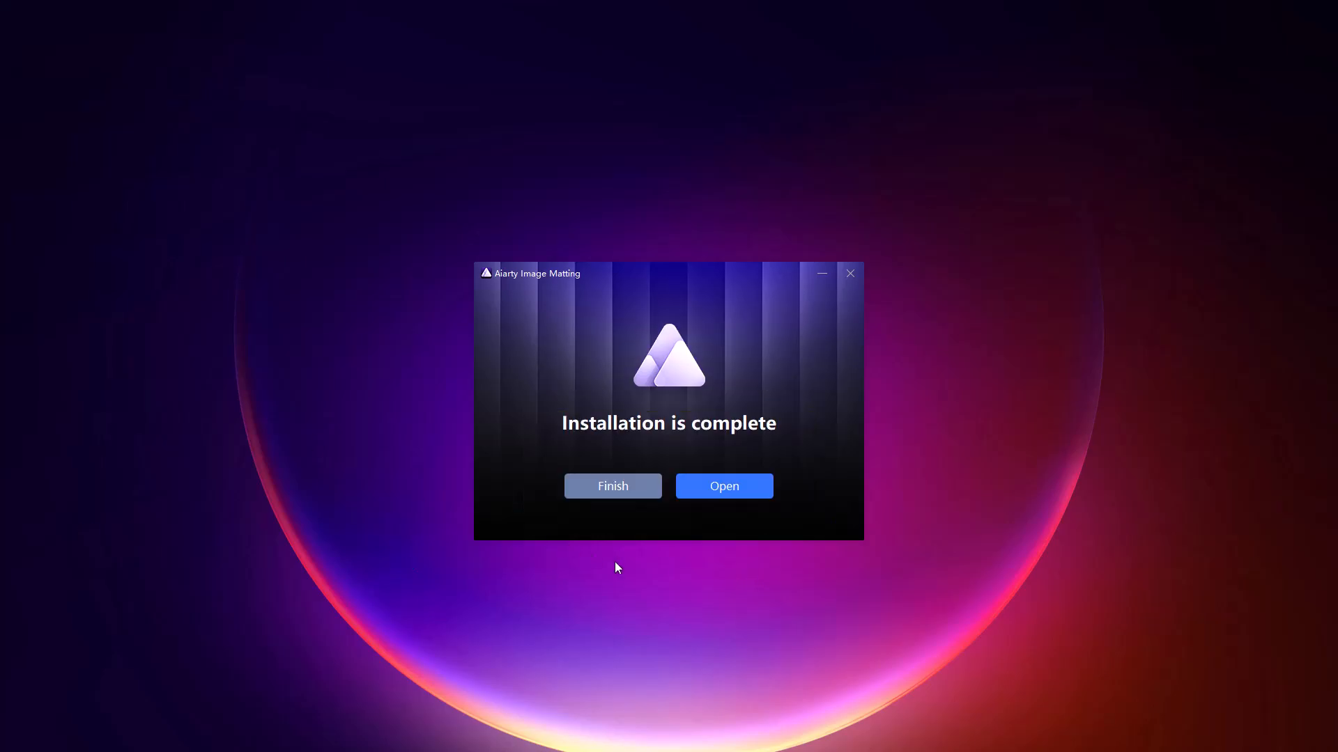
- Launch Aiarty Image Matting from the installer and open its main menu
{"action": "left_click", "coordinate": [723, 486]}
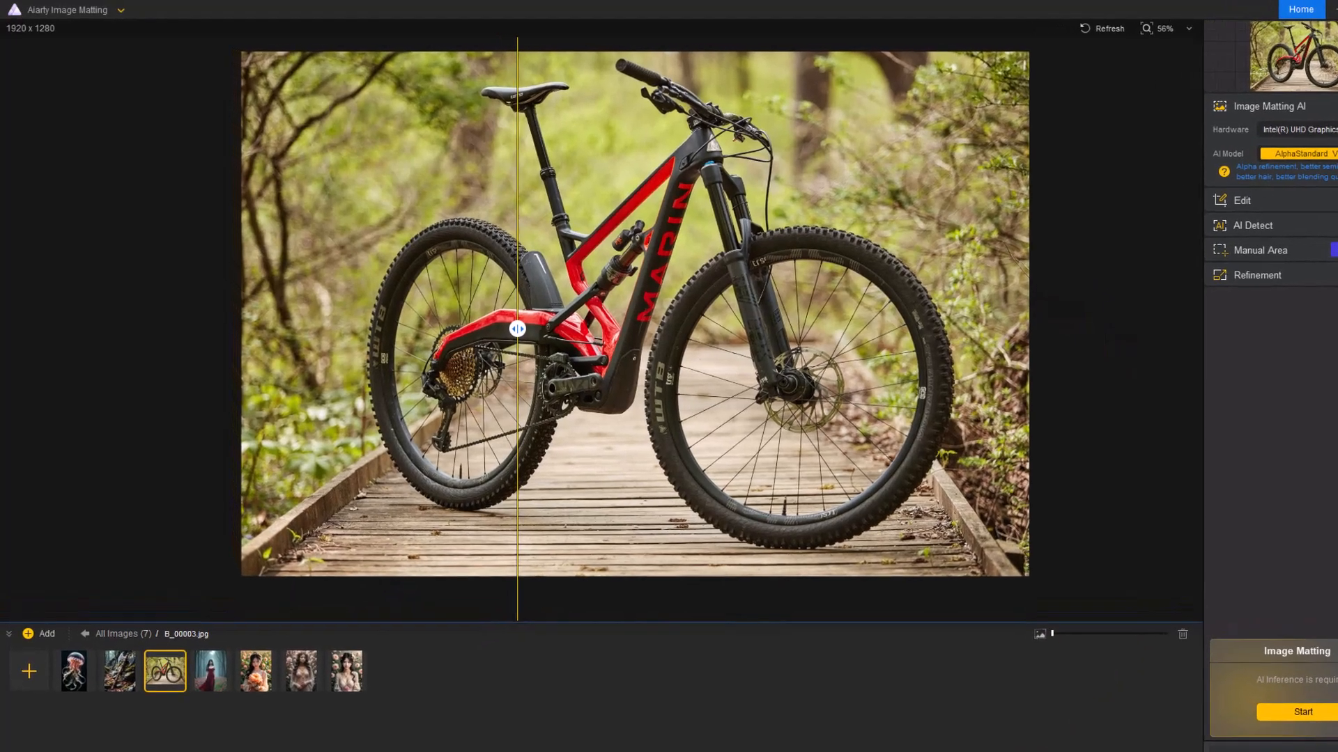
{"action": "left_click", "coordinate": [119, 12]}
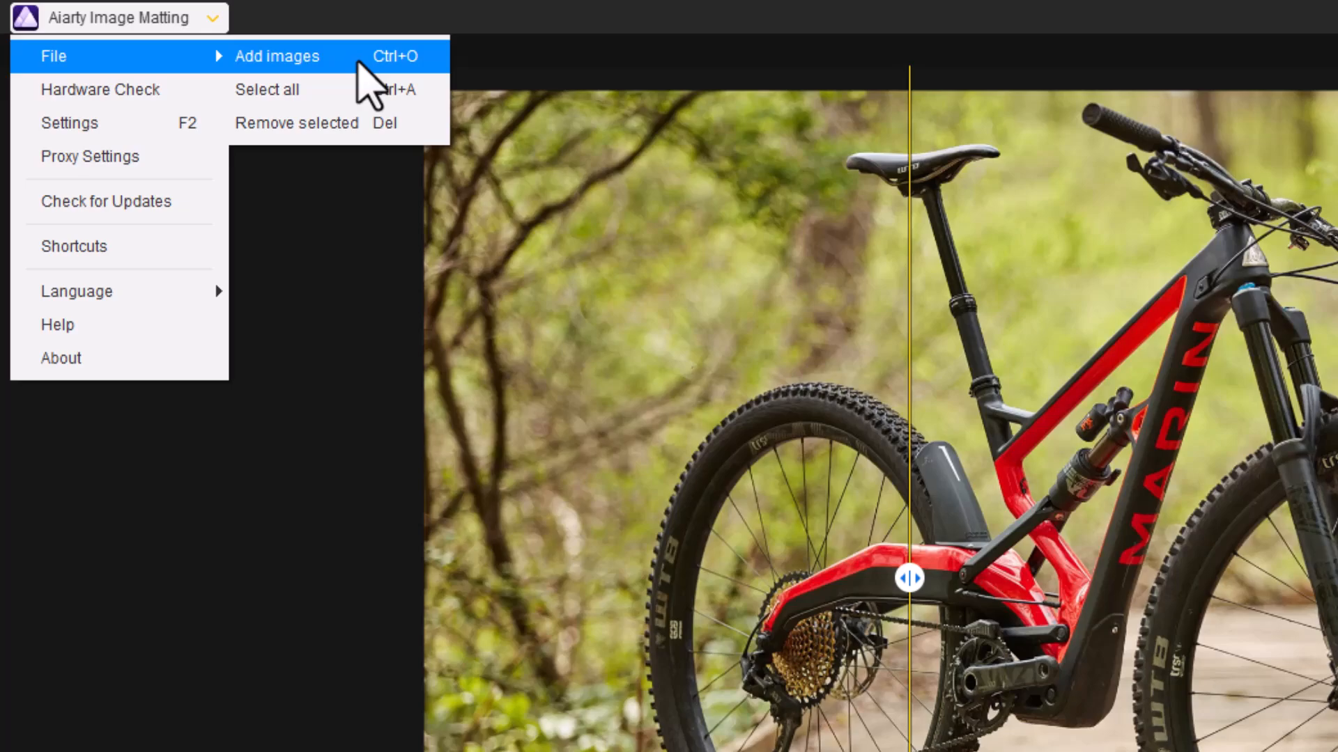
{"action": "mouse_move", "coordinate": [372, 90]}
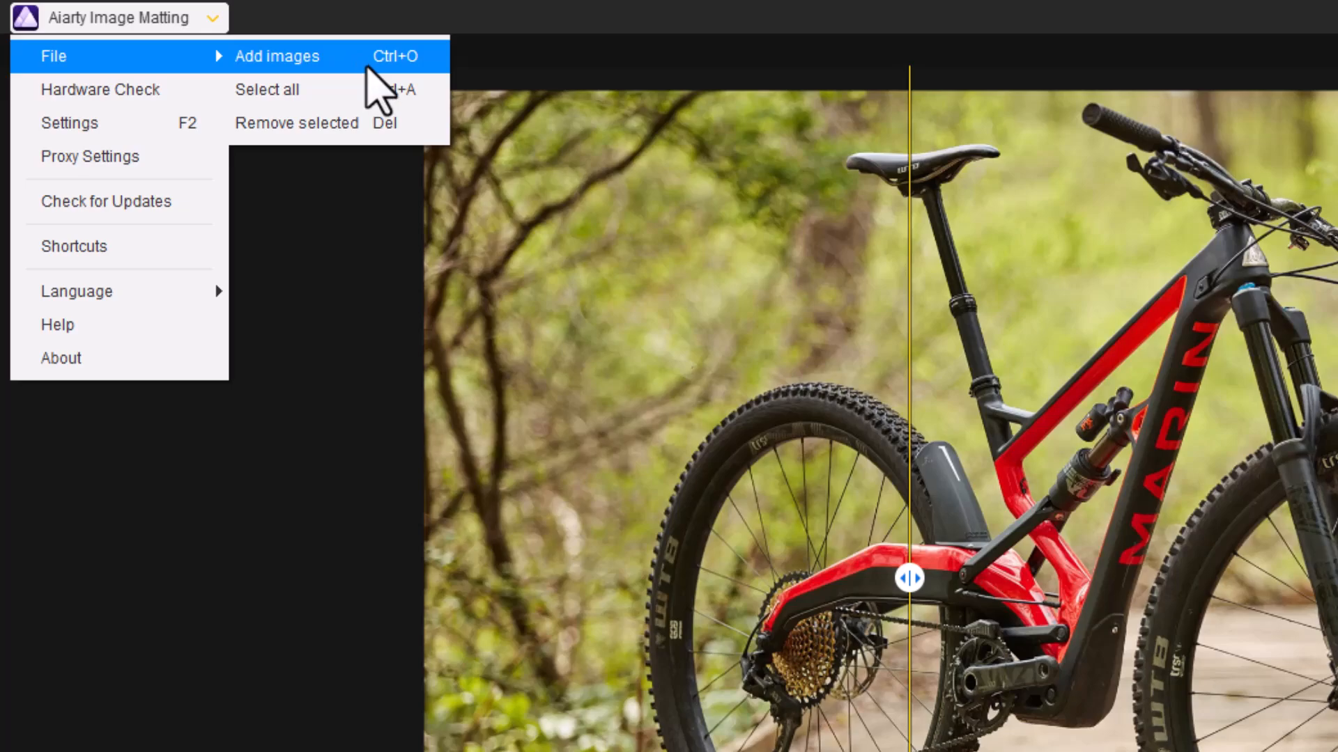
{"action": "mouse_move", "coordinate": [362, 72]}
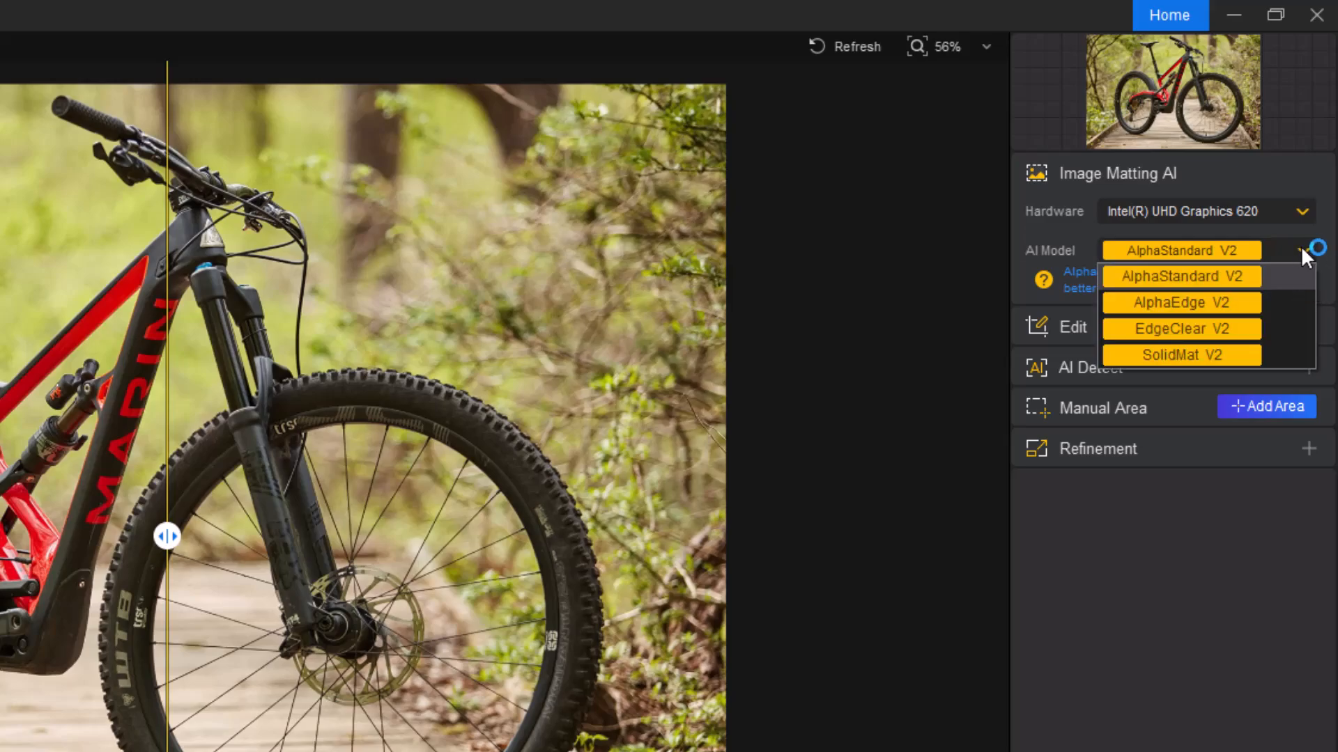
{"action": "mouse_move", "coordinate": [1201, 288]}
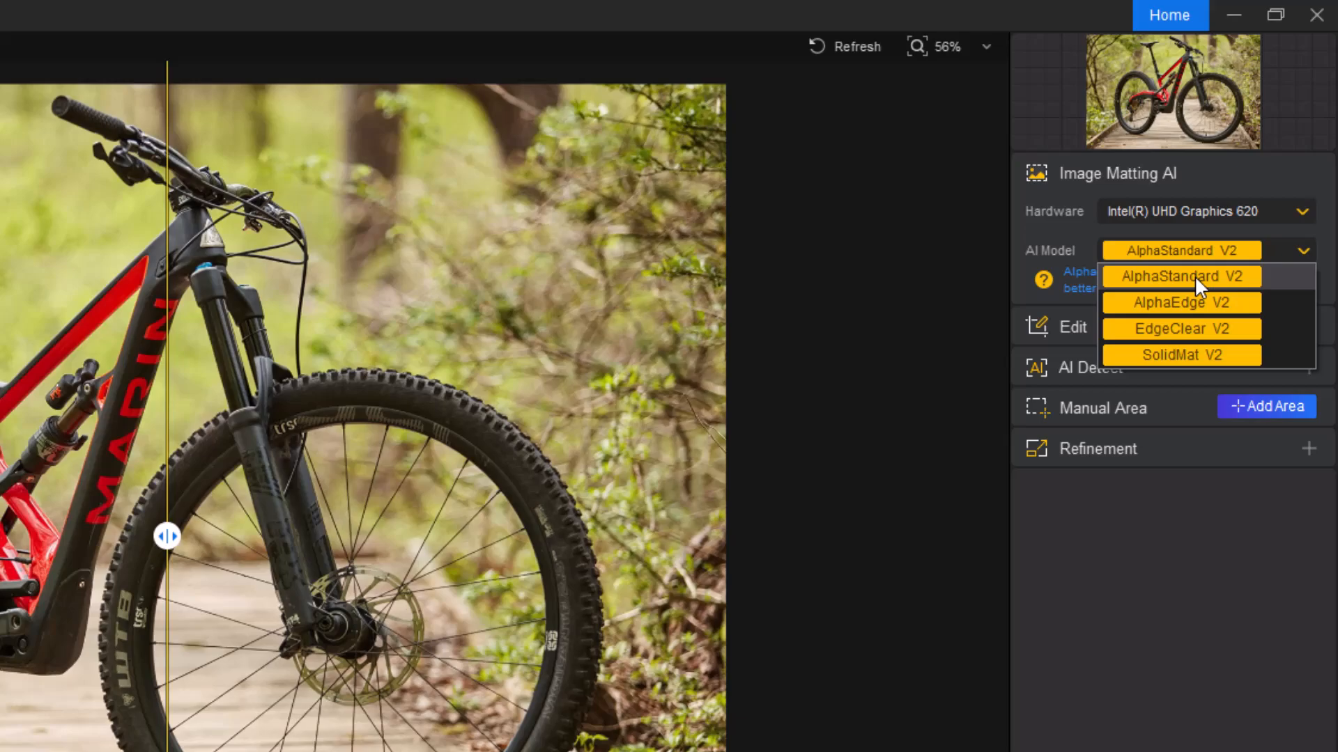
{"action": "mouse_move", "coordinate": [1177, 327]}
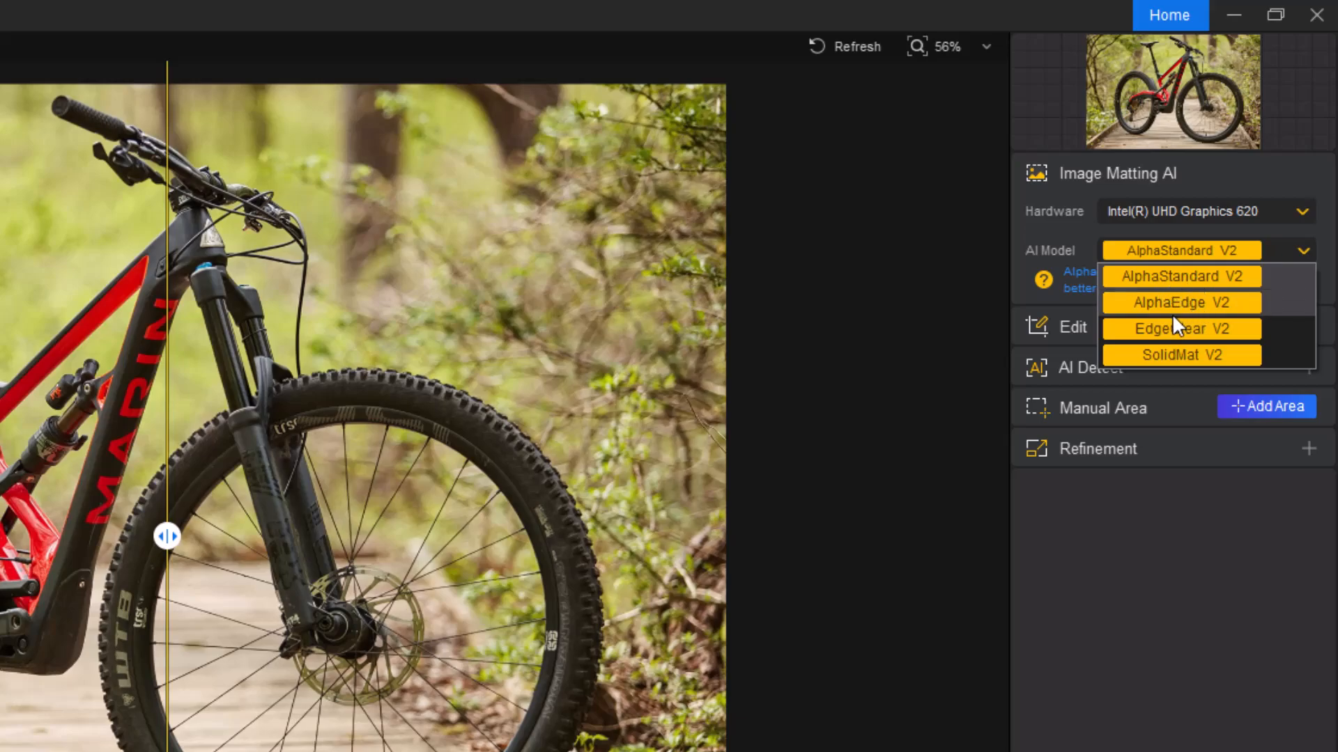
{"action": "mouse_move", "coordinate": [1219, 365]}
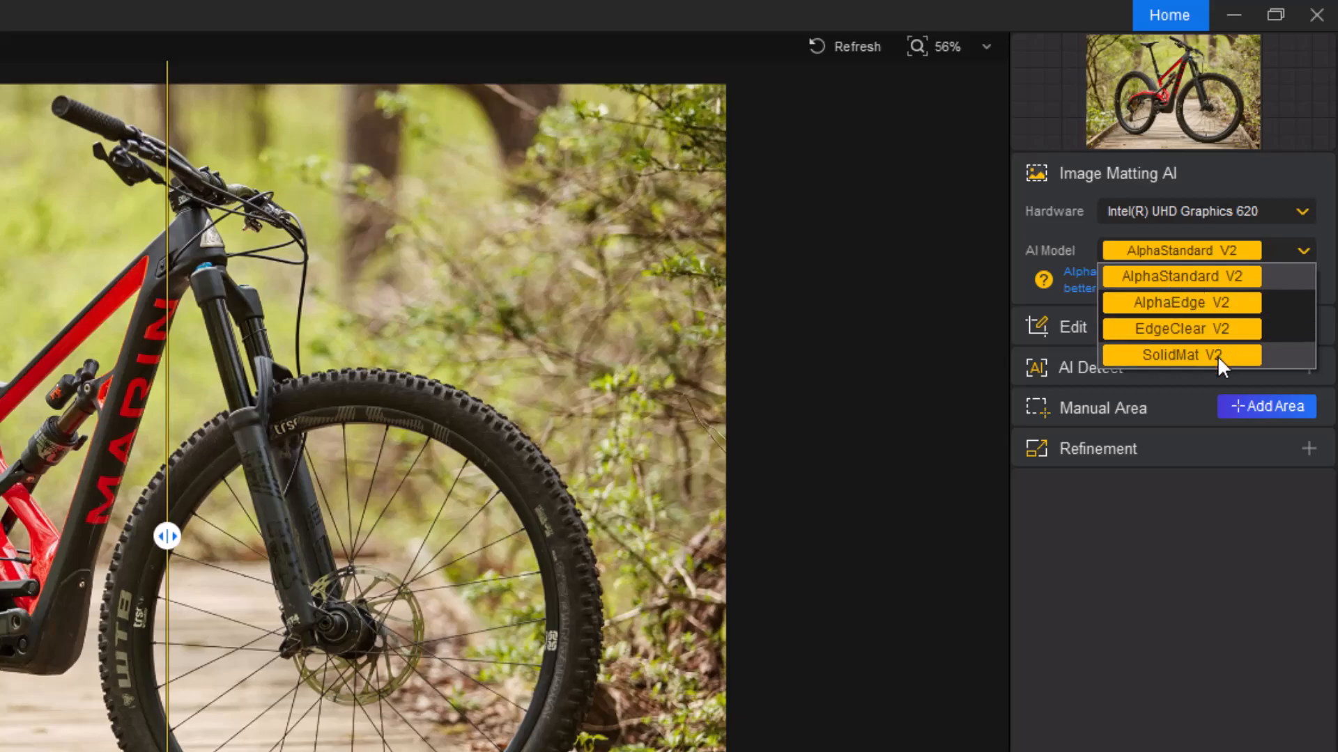
{"action": "mouse_move", "coordinate": [1251, 287]}
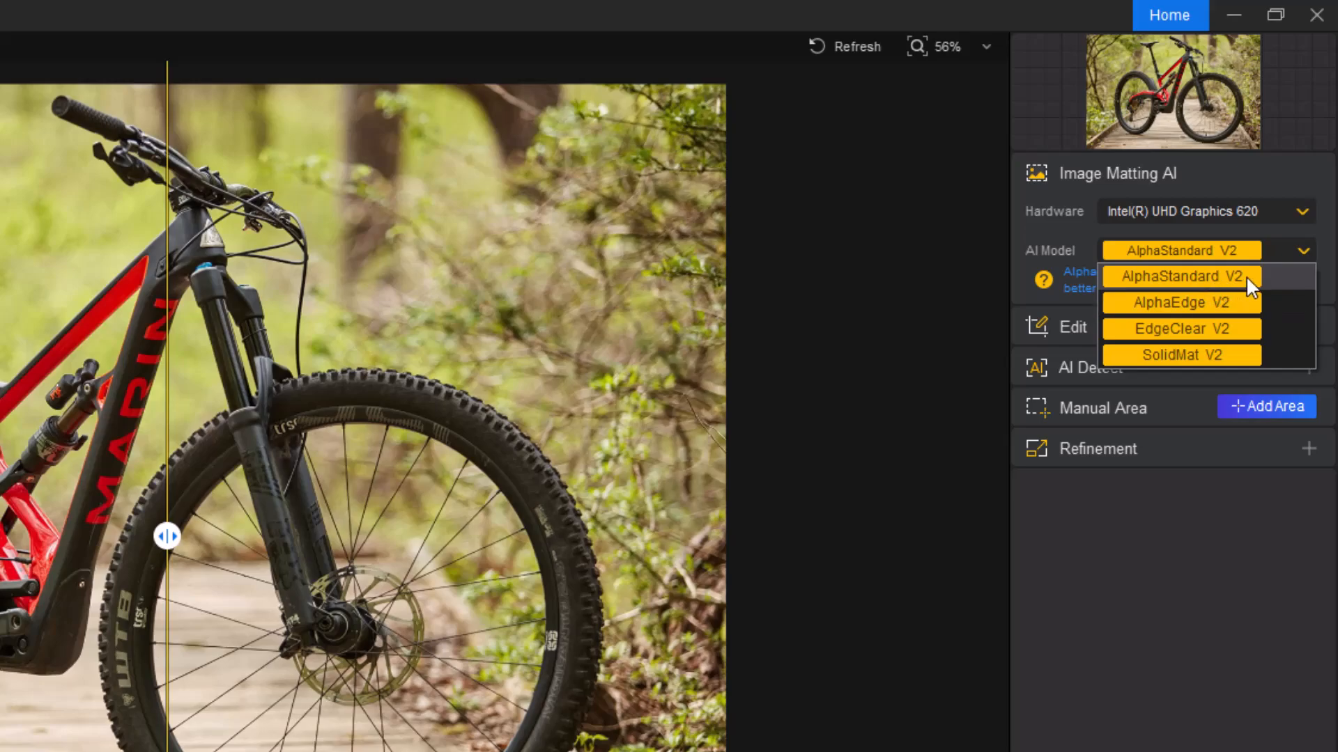
{"action": "mouse_move", "coordinate": [1239, 312]}
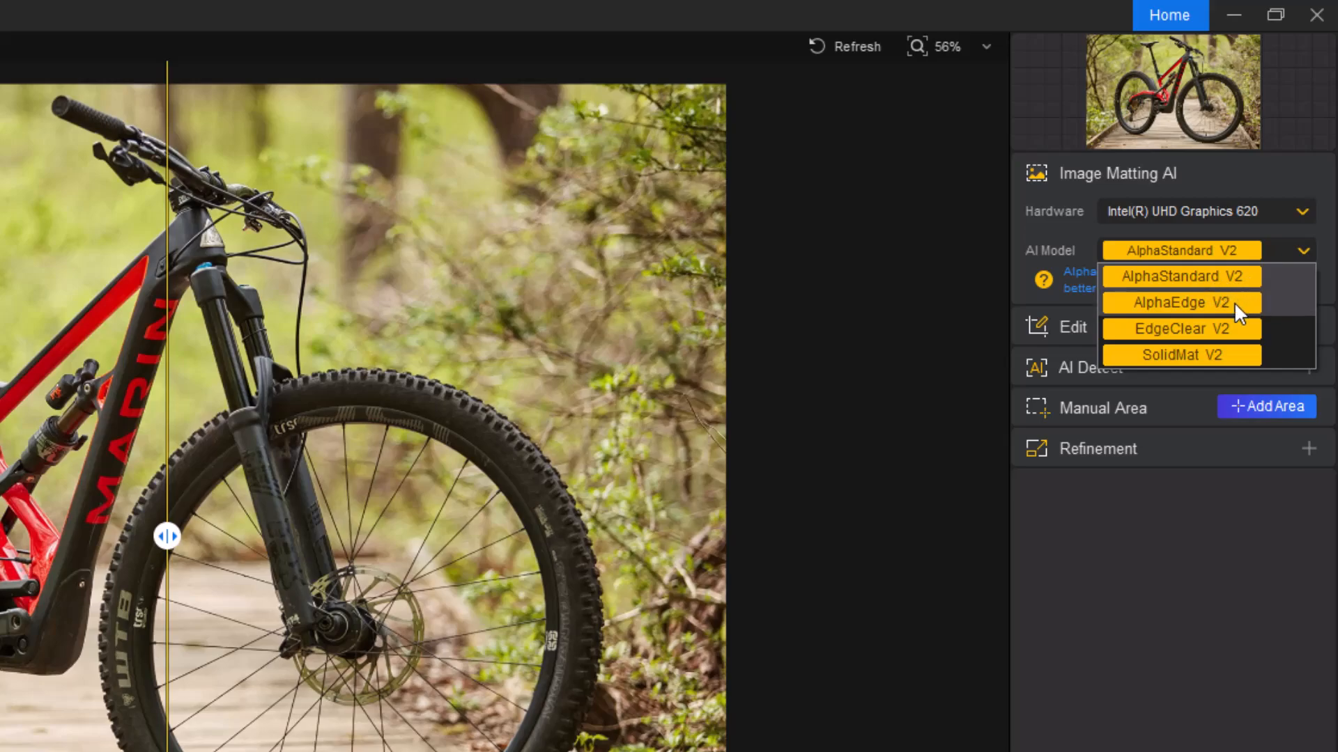
{"action": "mouse_move", "coordinate": [1245, 276]}
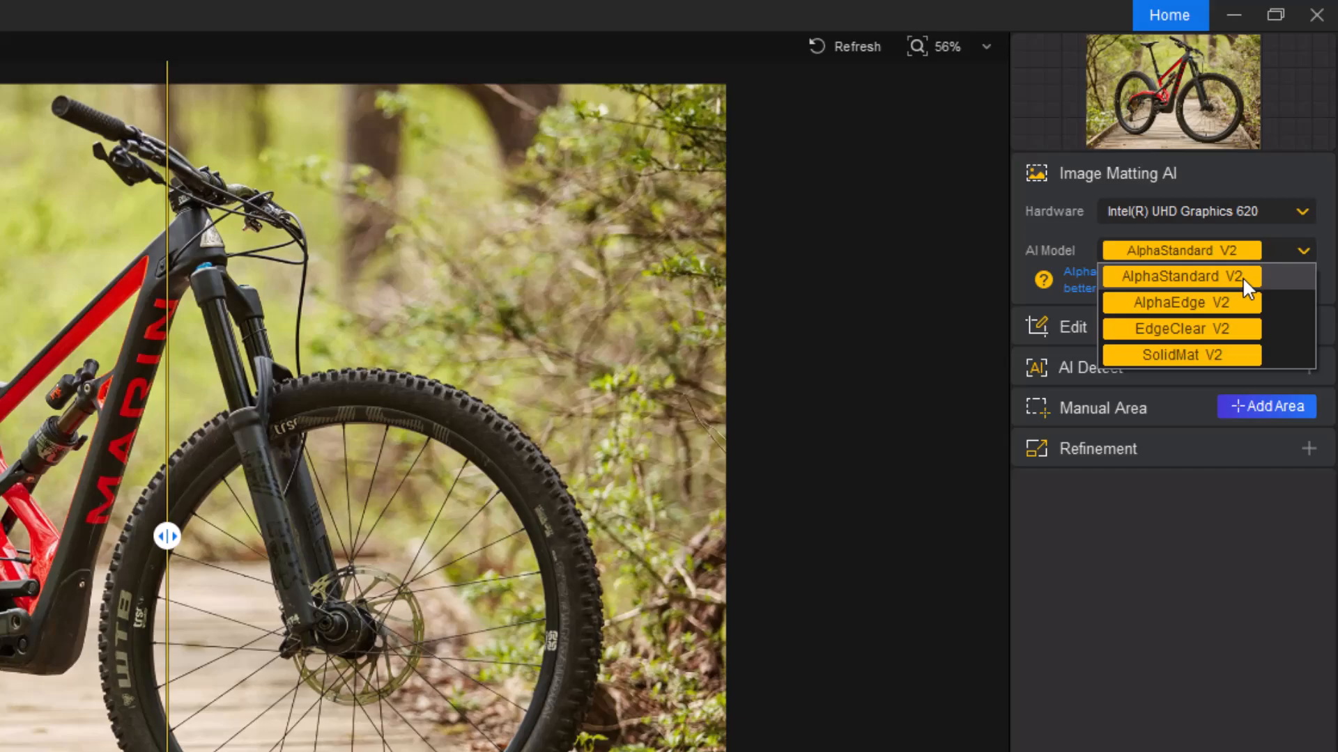
{"action": "mouse_move", "coordinate": [1295, 254]}
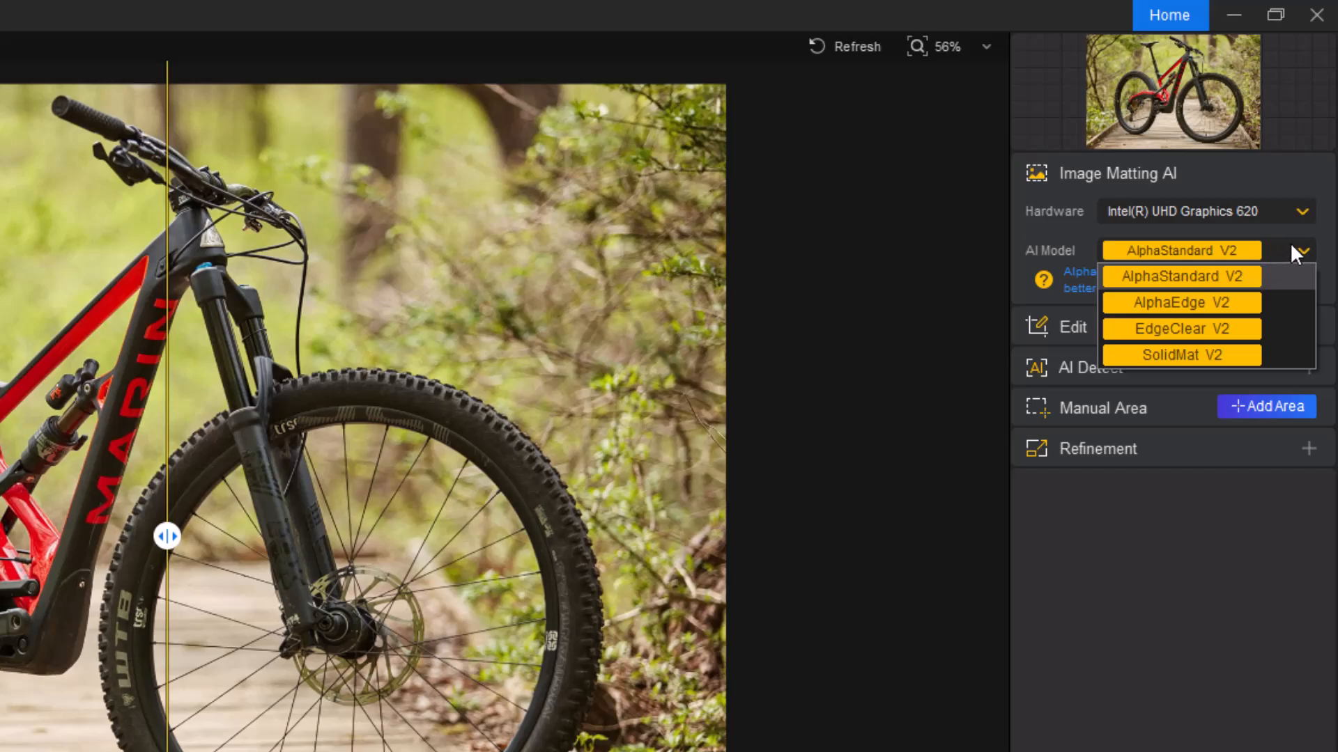
- Close the AI Model list, keeping AlphaStandard V2 as the matting model
{"action": "left_click", "coordinate": [1180, 276]}
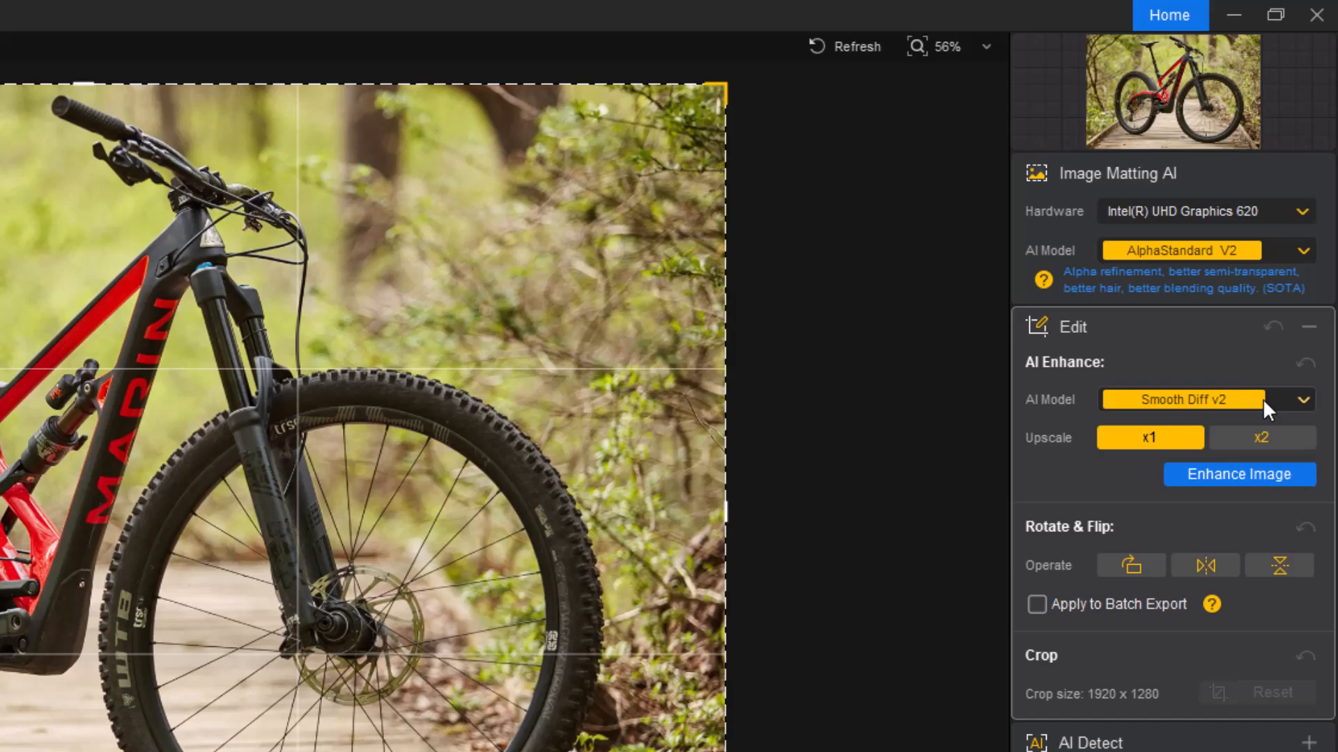
{"action": "mouse_move", "coordinate": [1273, 426]}
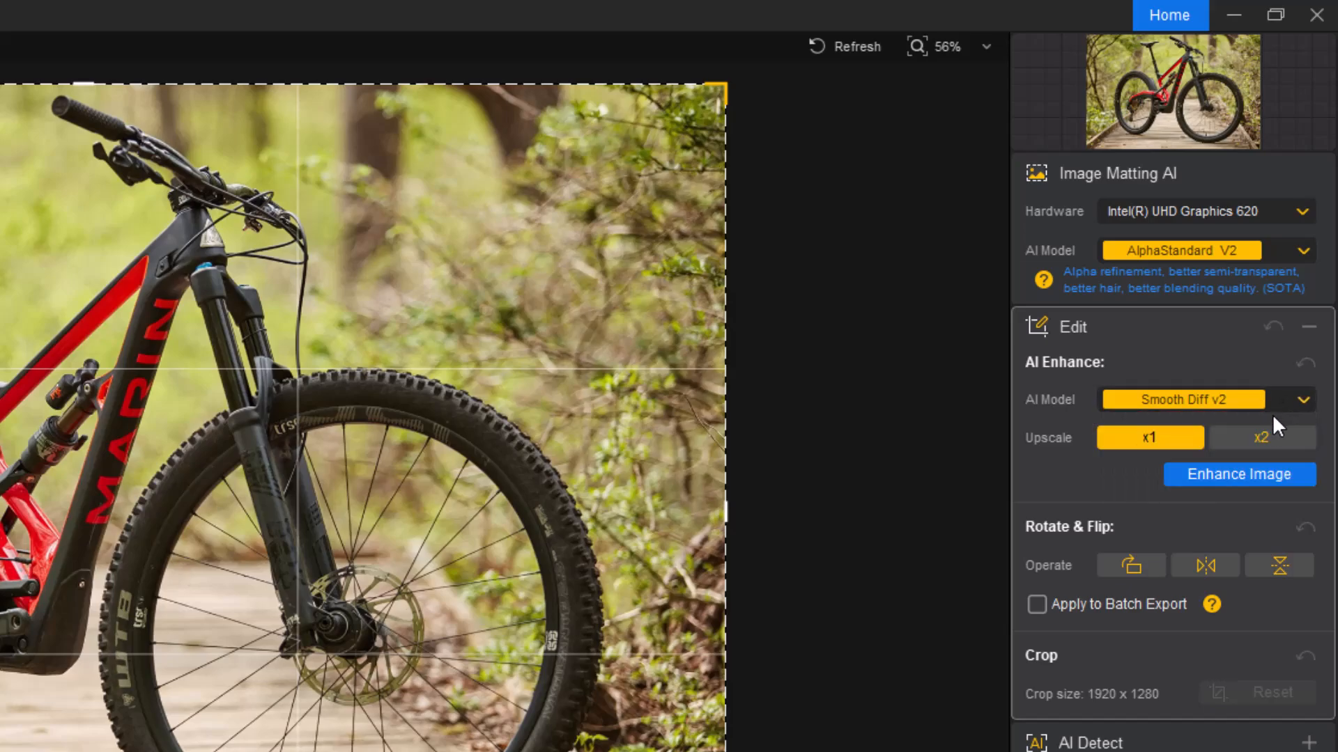
- Try the x2 upscale option, then return to x1 for Smooth Diff v2
{"action": "left_click", "coordinate": [1262, 437]}
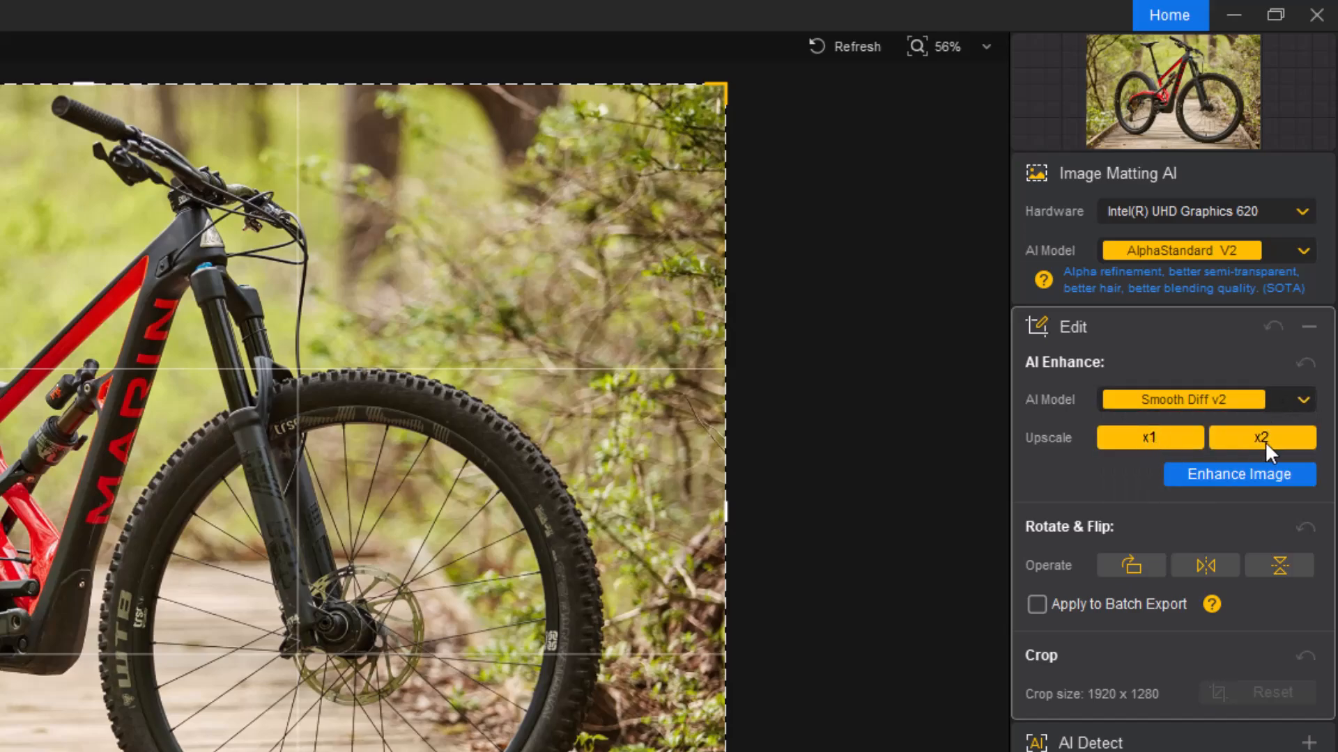
{"action": "left_click", "coordinate": [1148, 437]}
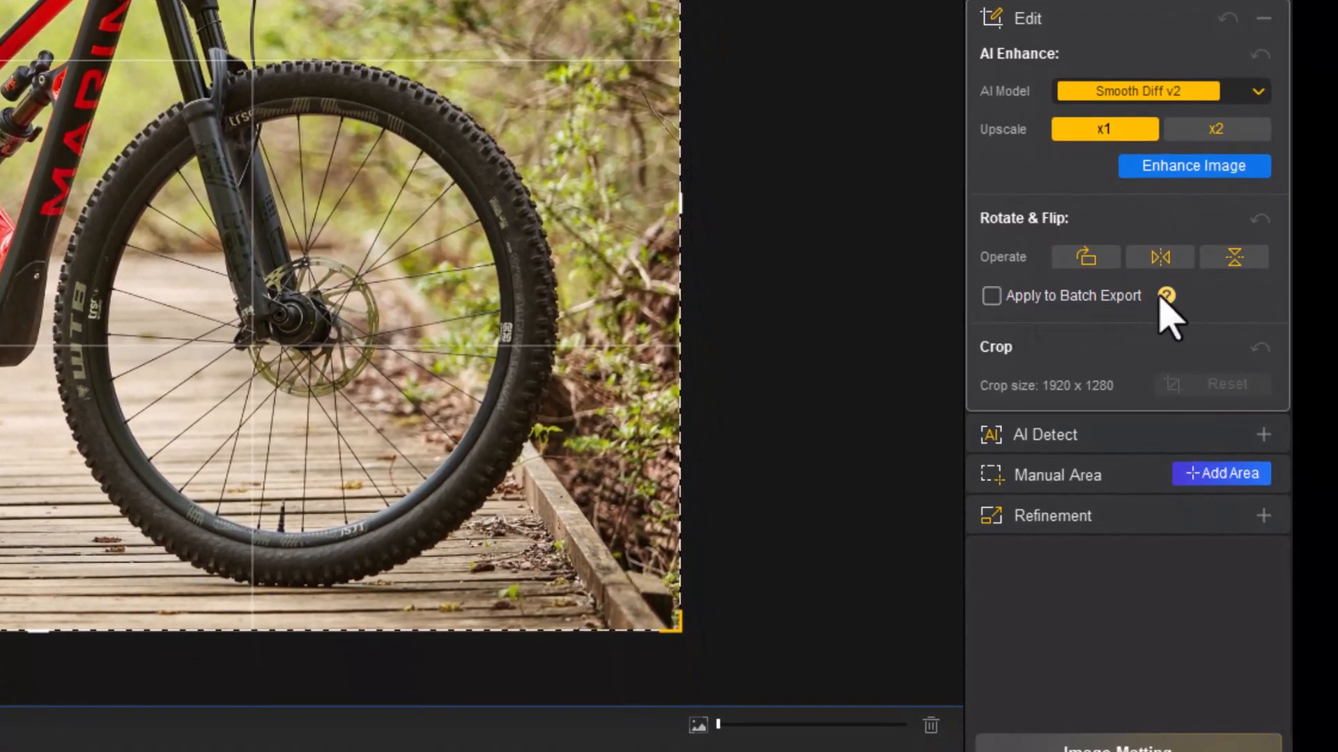
{"action": "mouse_move", "coordinate": [1271, 474]}
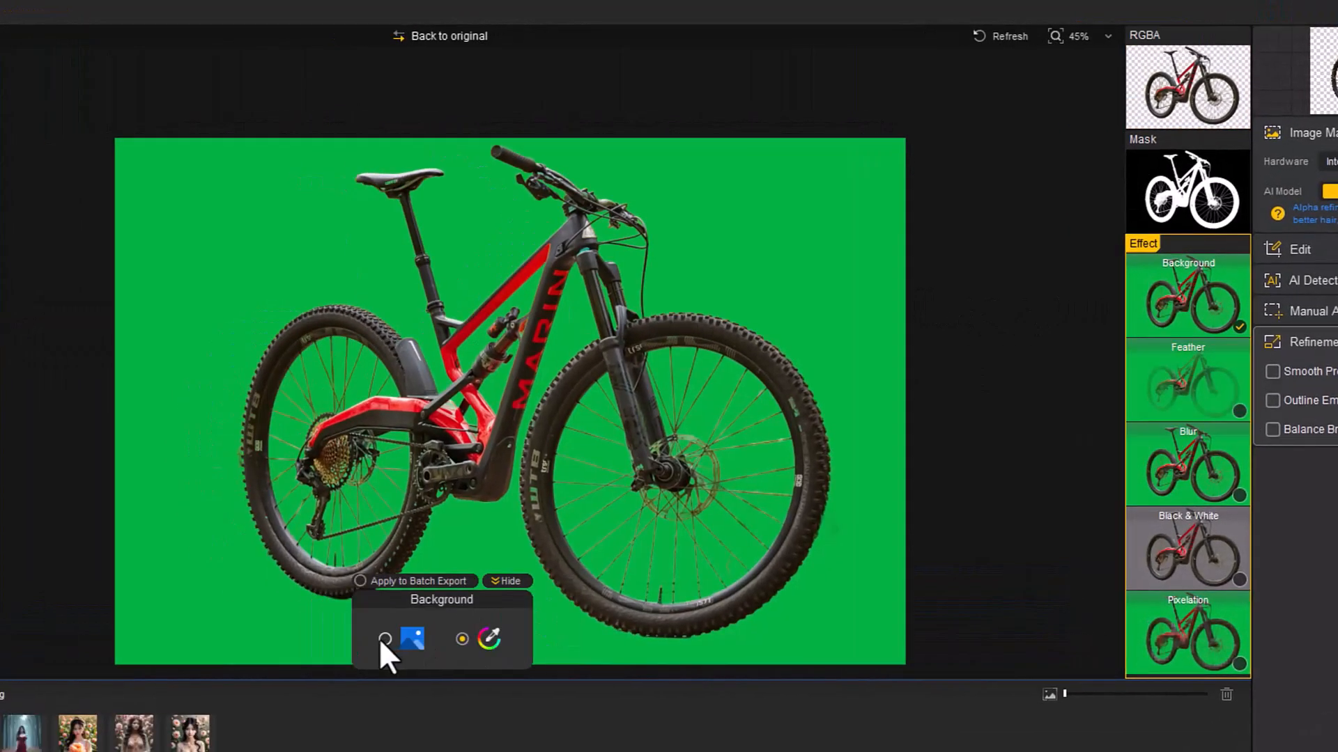
- Turn off the green background effect and toggle Feather on the bike cutout
{"action": "left_click", "coordinate": [1186, 546]}
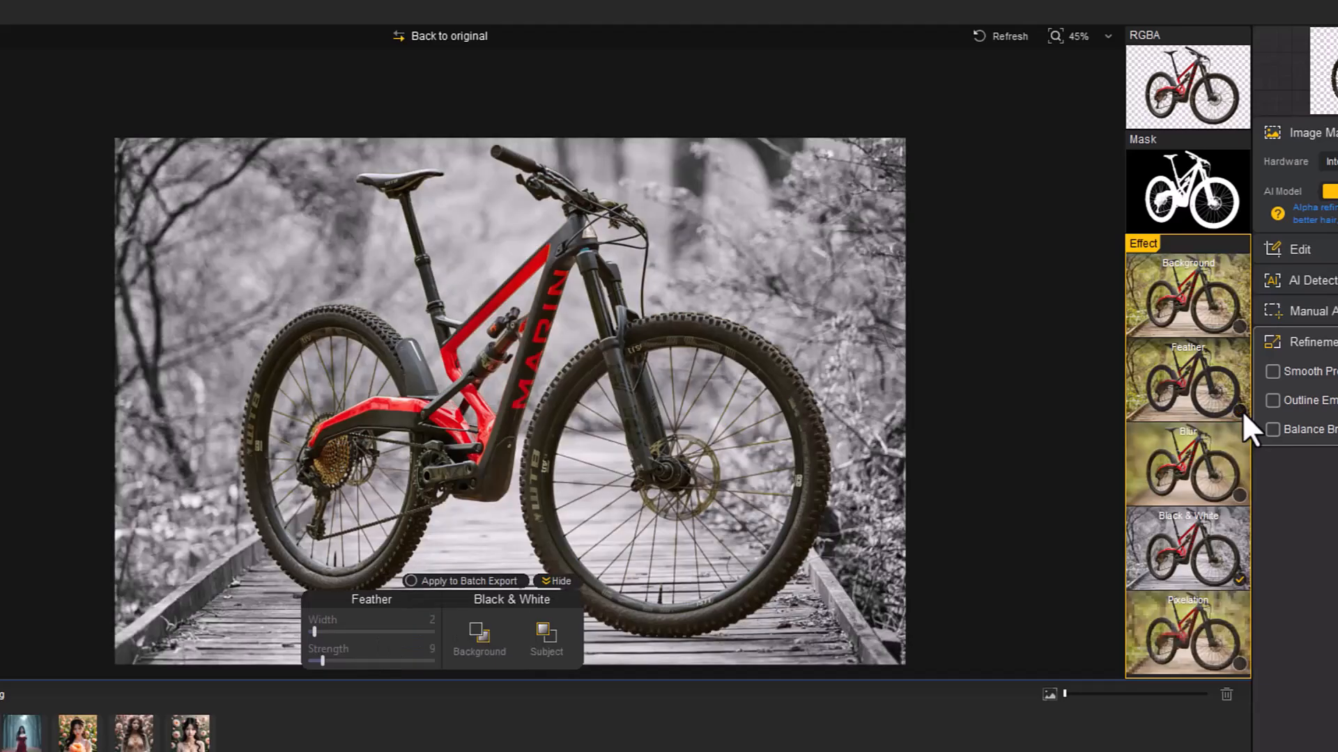
{"action": "left_click", "coordinate": [1187, 465]}
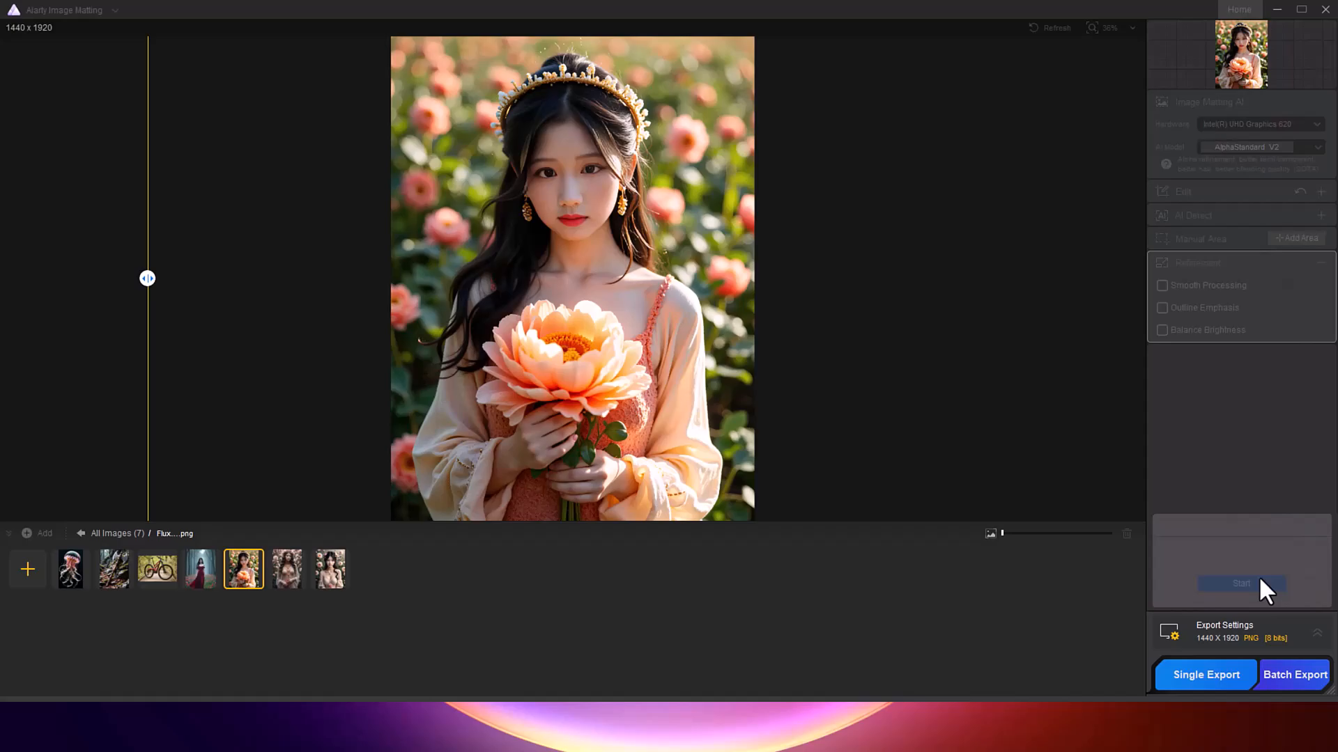
- Start image matting on the flower-holding portrait
{"action": "left_click", "coordinate": [1241, 584]}
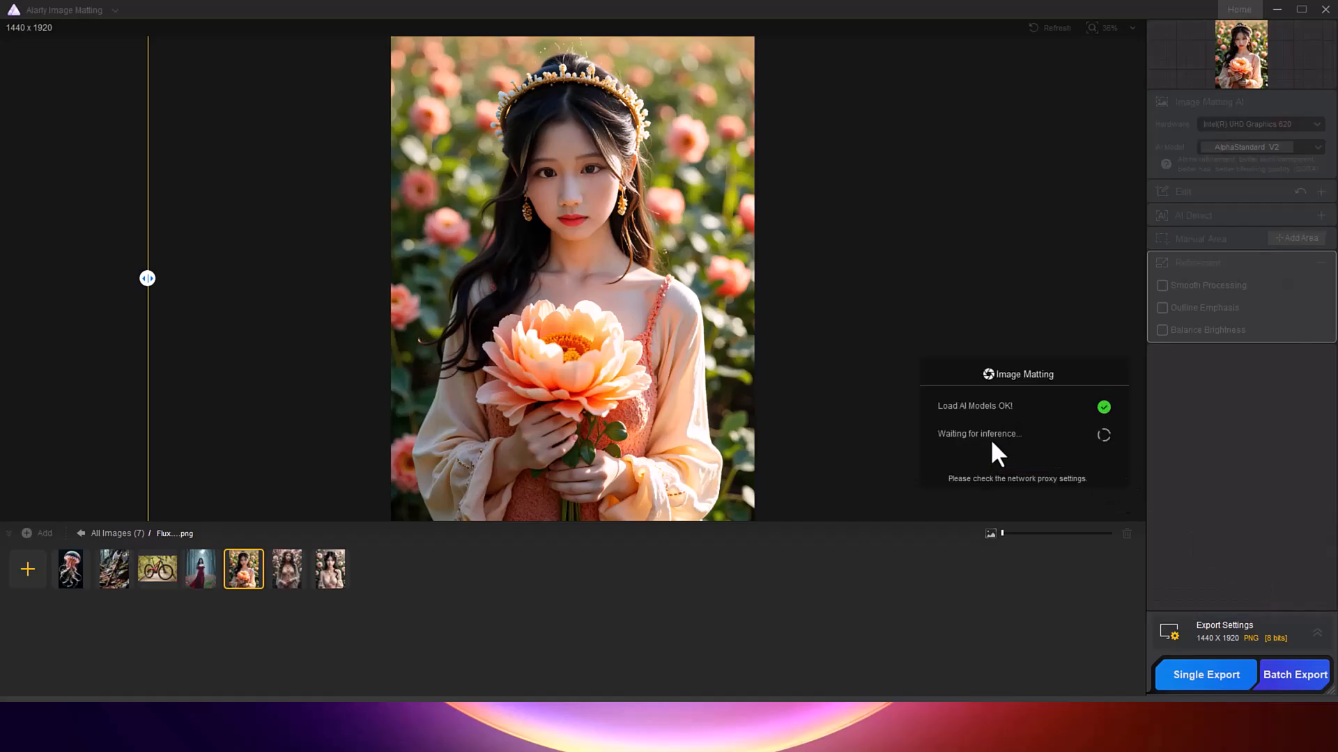
{"action": "mouse_move", "coordinate": [1006, 453]}
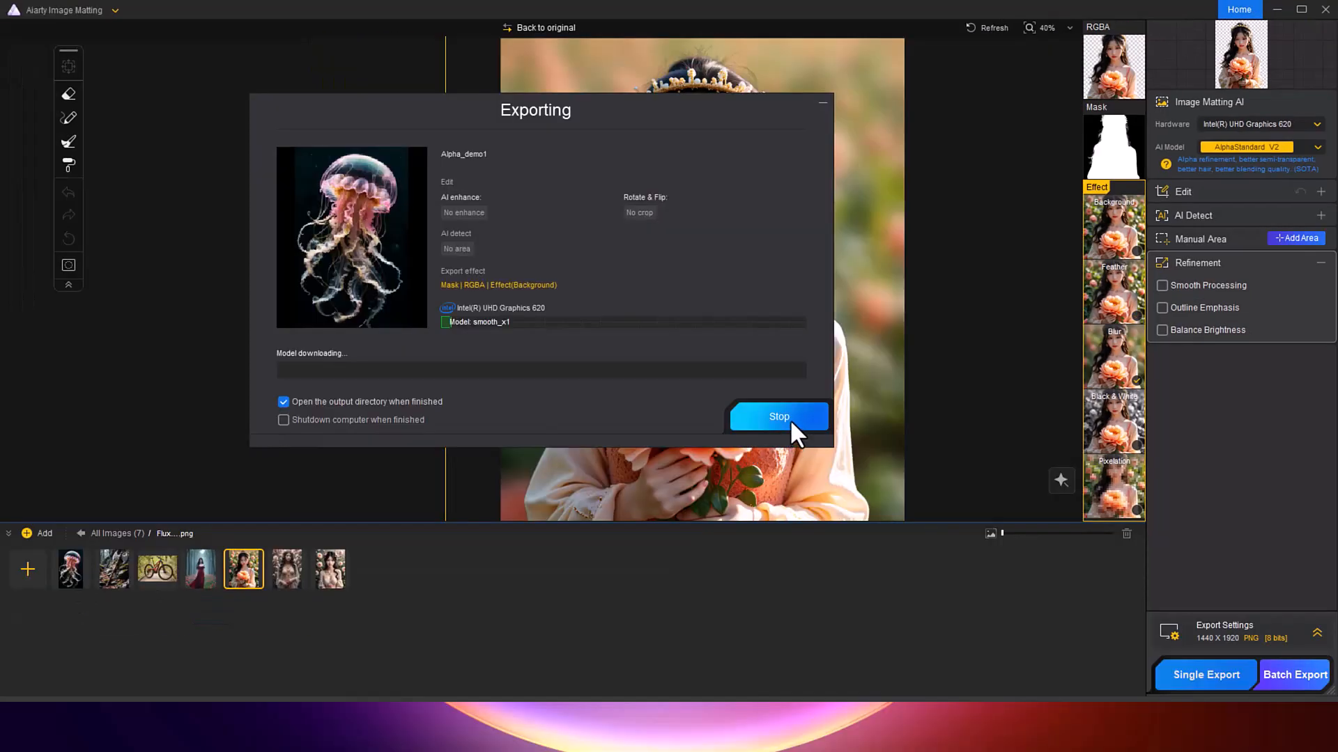
- Stop the export and switch back to the bike photo thumbnail
{"action": "left_click", "coordinate": [778, 417]}
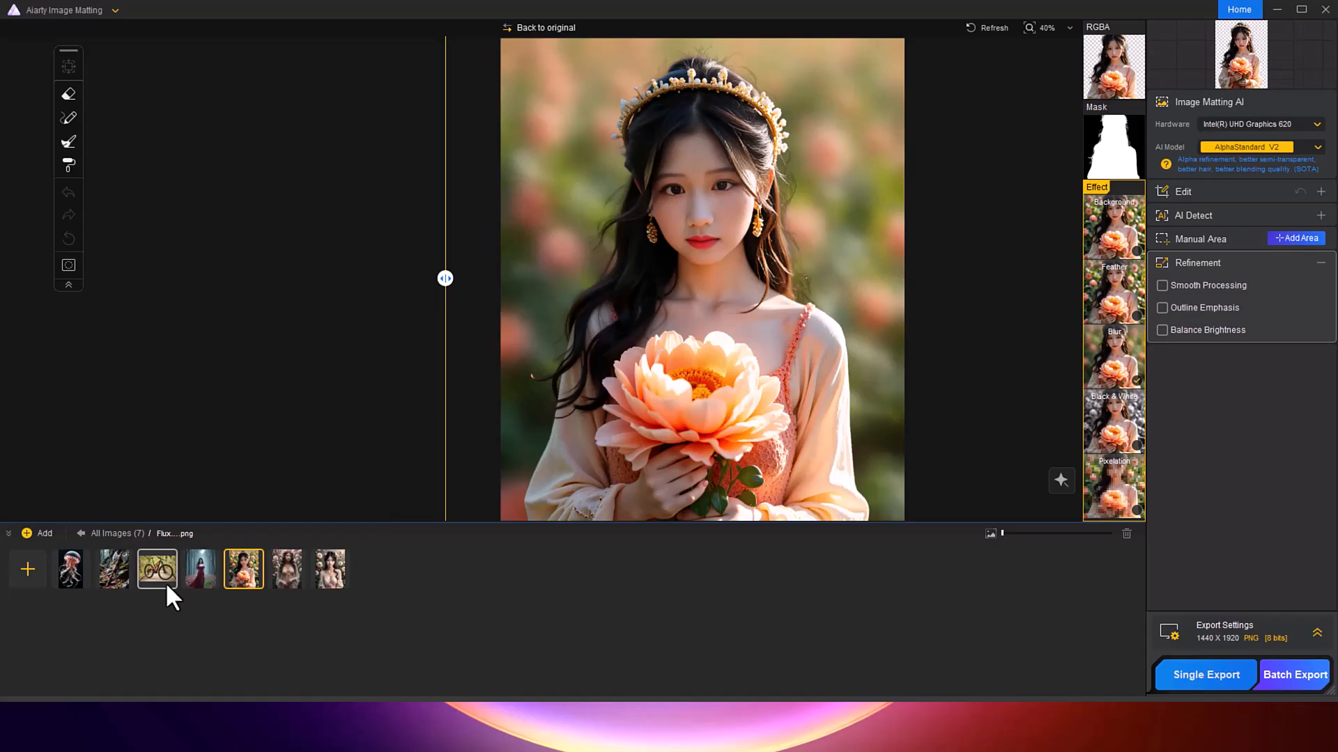
{"action": "left_click", "coordinate": [156, 569]}
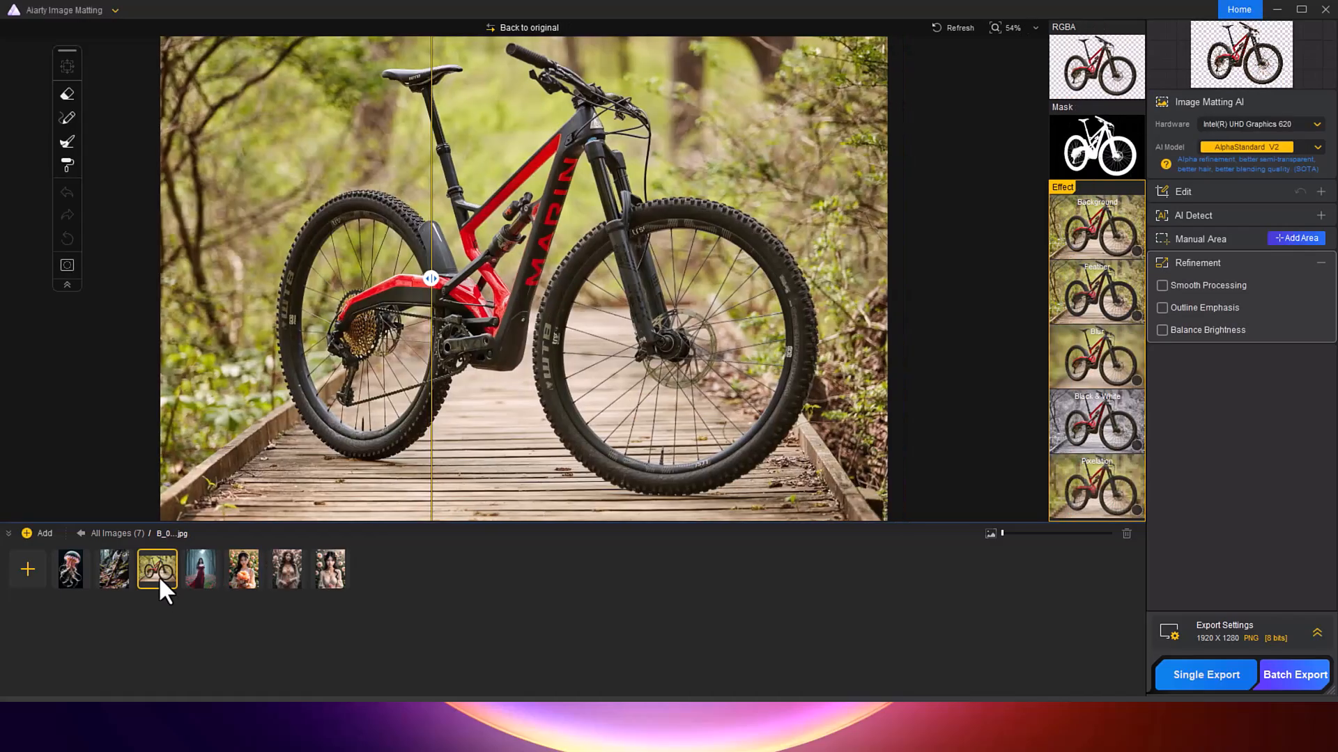